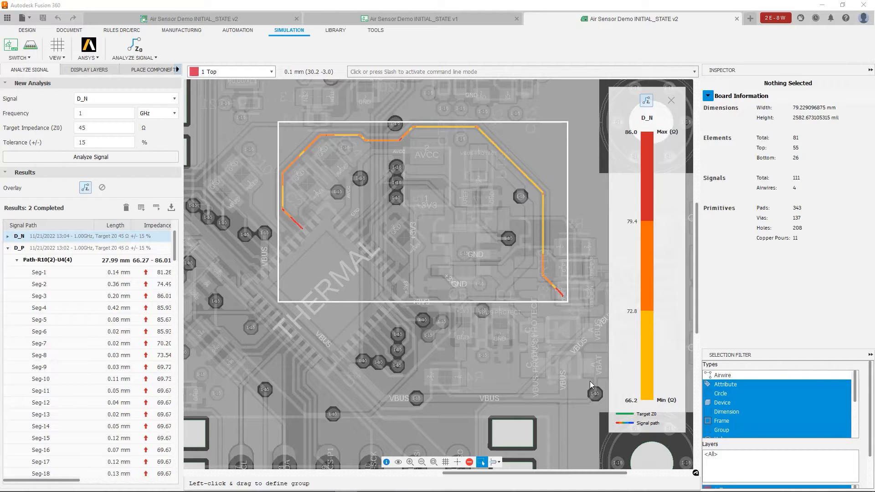
pyautogui.moveTo(589, 381)
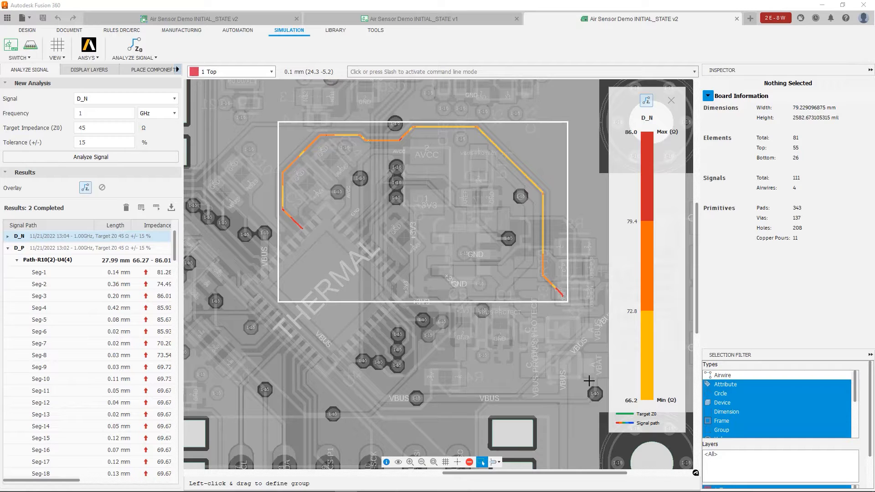
pyautogui.moveTo(484, 318)
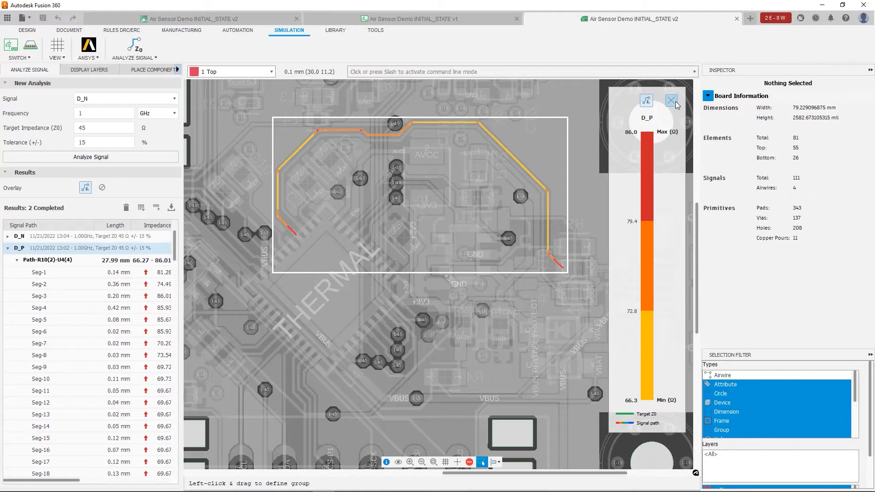
# Close the impedance overlay and switch back to the DESIGN workspace.
pyautogui.click(672, 101)
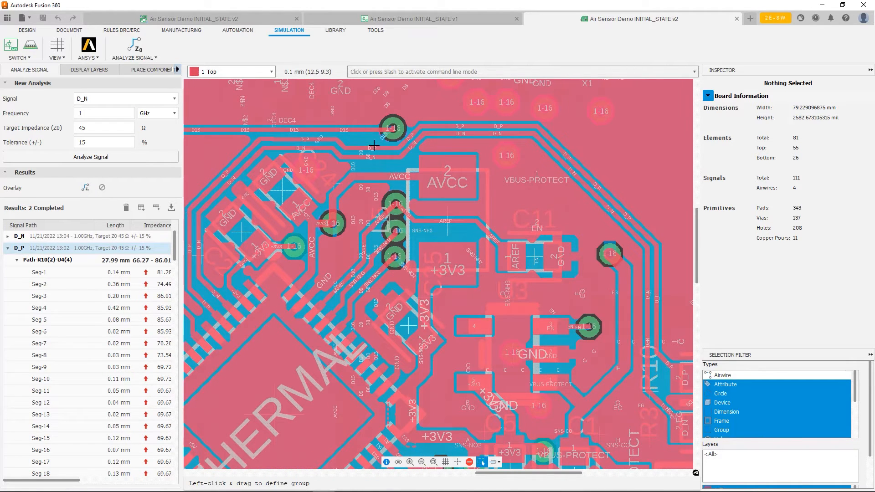
pyautogui.moveTo(246, 146)
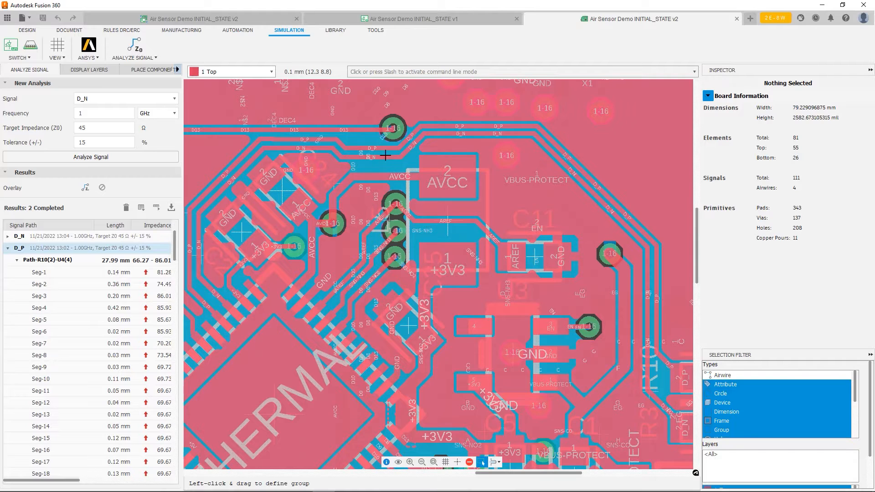
pyautogui.click(393, 127)
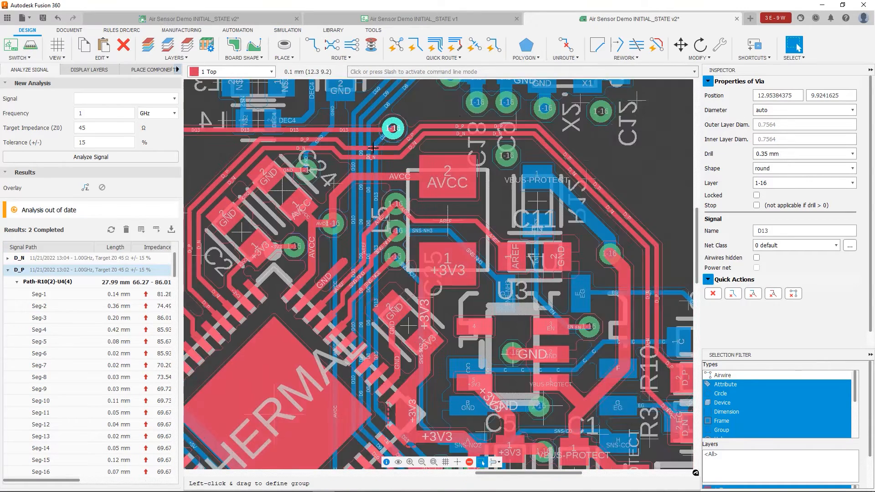
# Rerun the signal analysis from the Results refresh and show the D_N overlay.
pyautogui.click(680, 46)
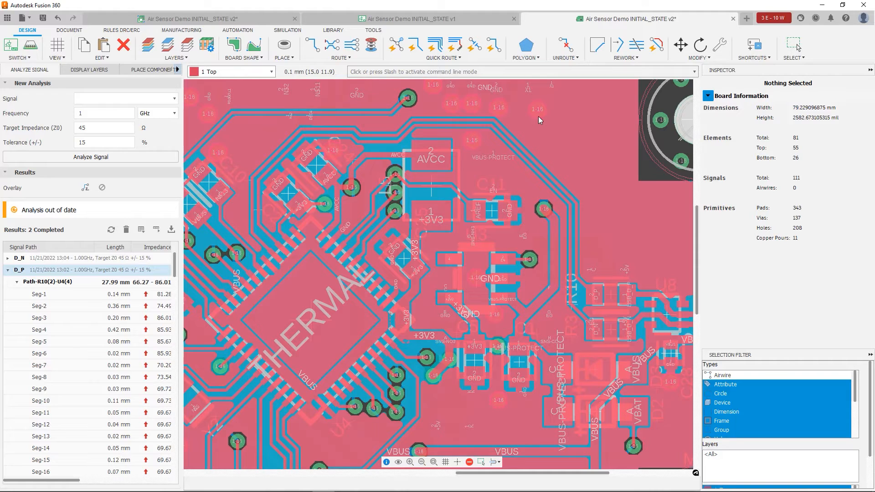
pyautogui.click(409, 99)
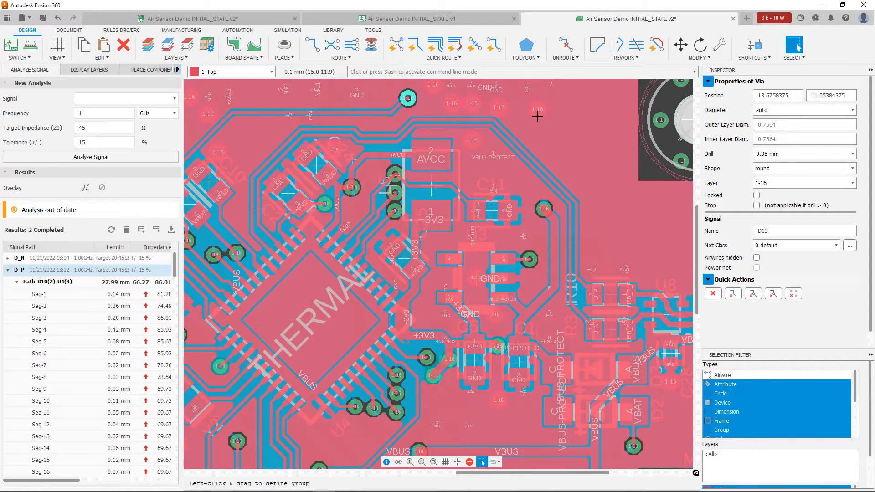
pyautogui.moveTo(320, 163)
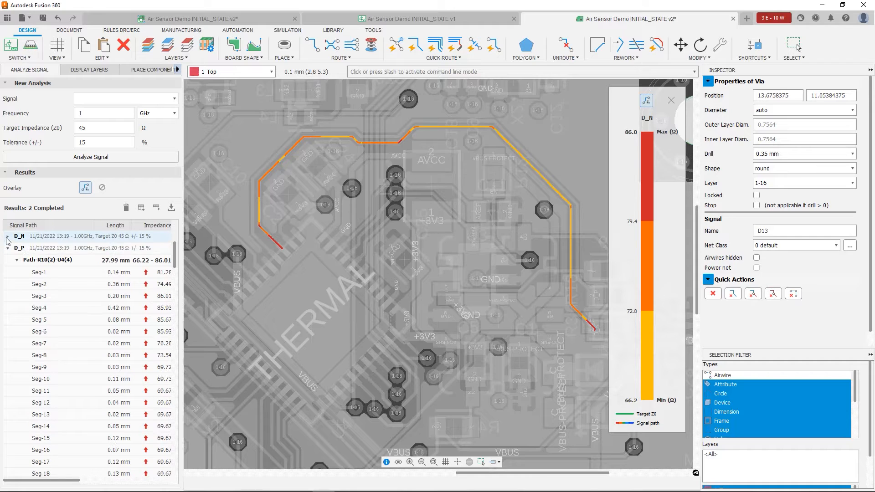
# Toggle between the D_N and D_P impedance overlays, then hide the overlay and bring up Unroute.
pyautogui.click(19, 248)
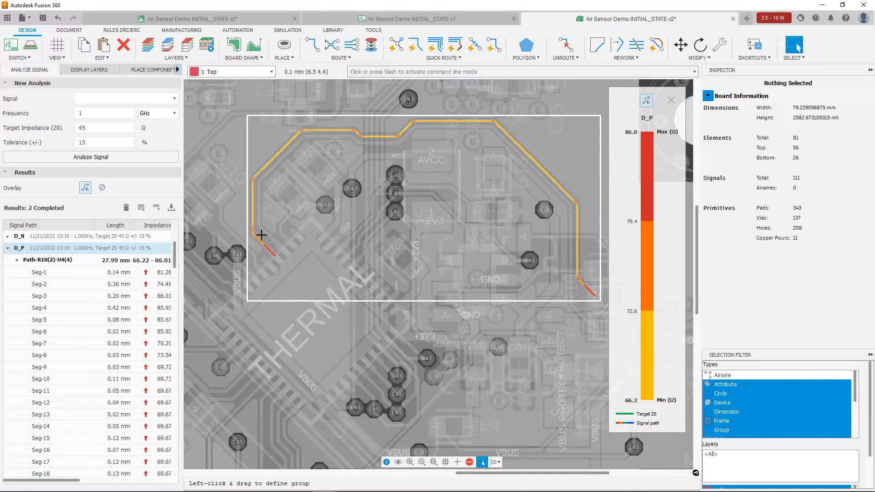
pyautogui.click(18, 236)
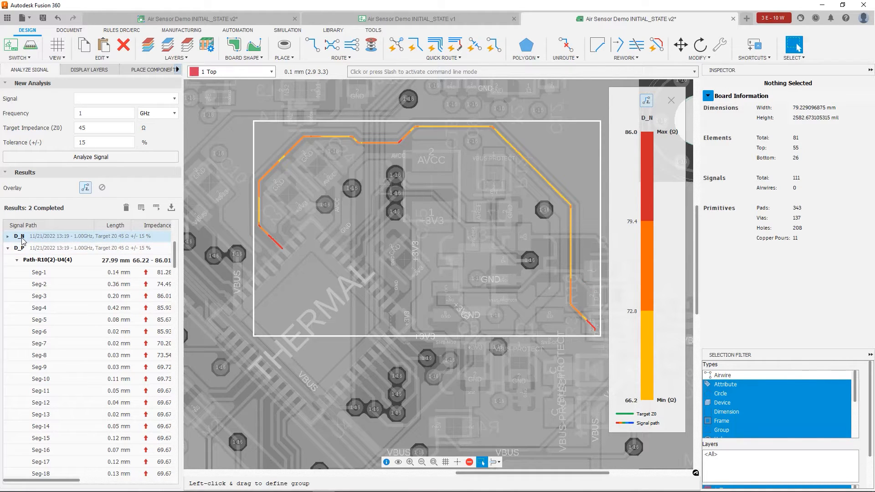
pyautogui.click(19, 248)
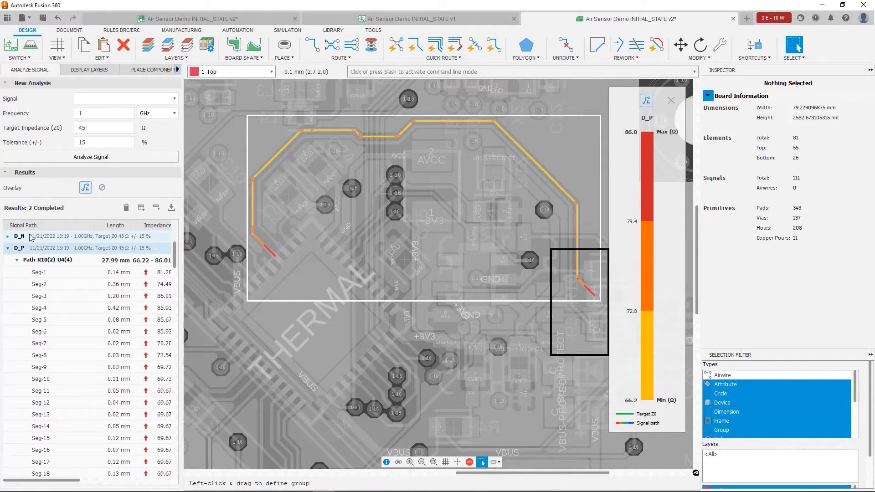
pyautogui.click(19, 236)
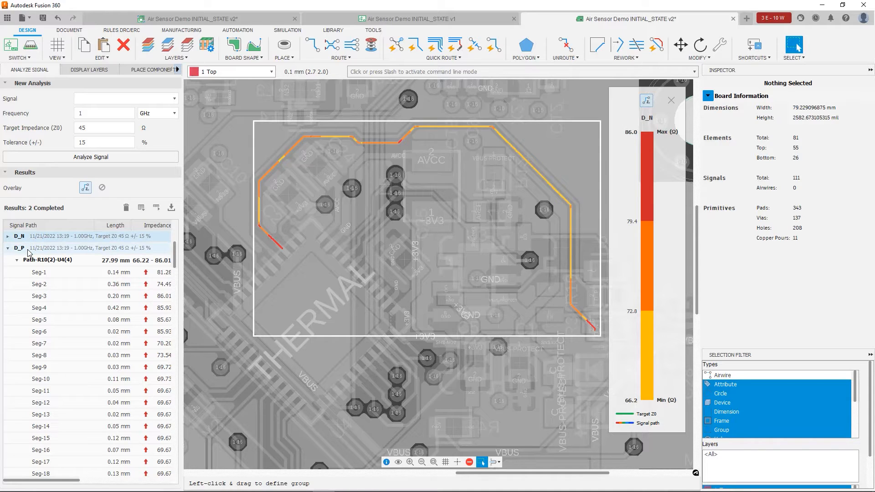
pyautogui.click(19, 248)
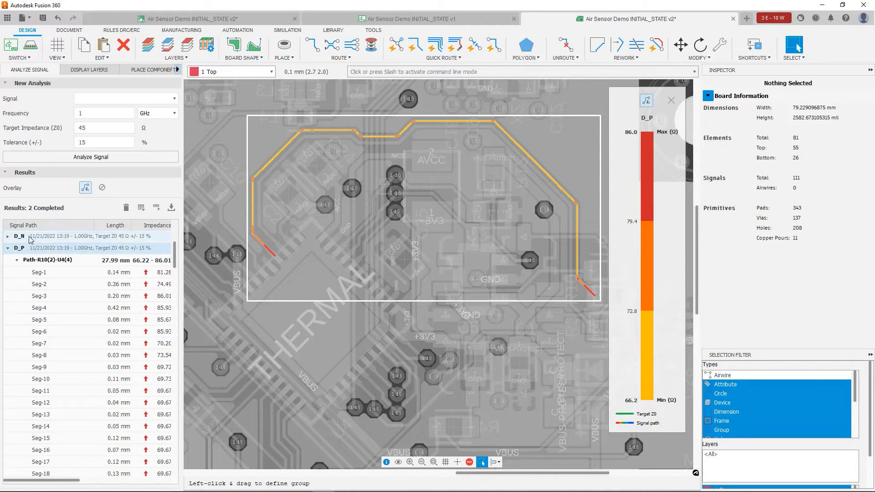
pyautogui.click(18, 236)
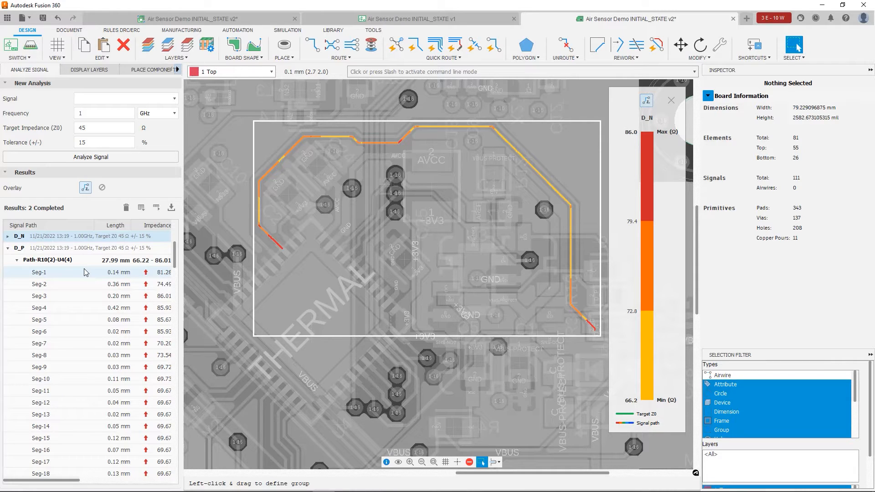
pyautogui.click(48, 260)
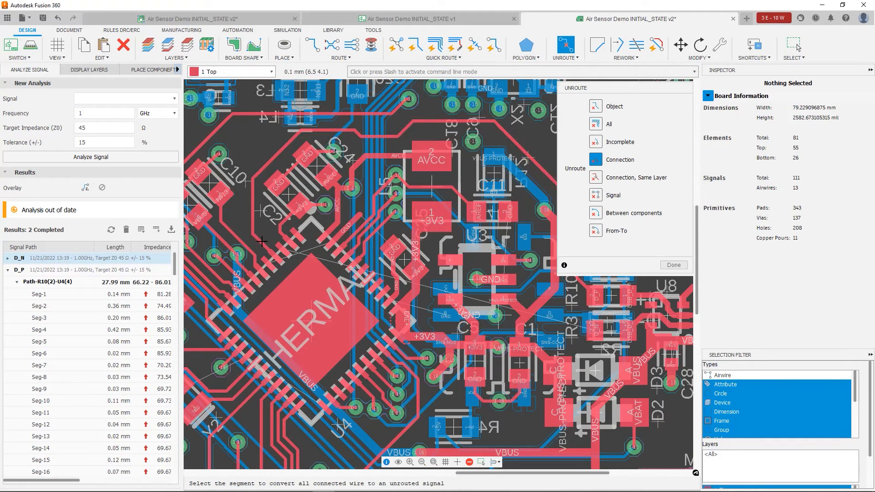
# Run Ratsnest to refill the copper pours, restoring zero airwires.
pyautogui.click(332, 46)
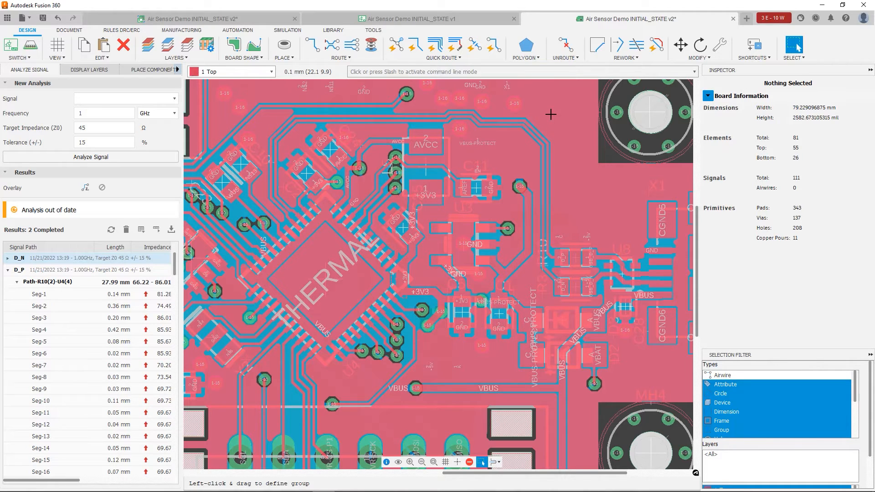
pyautogui.moveTo(546, 114)
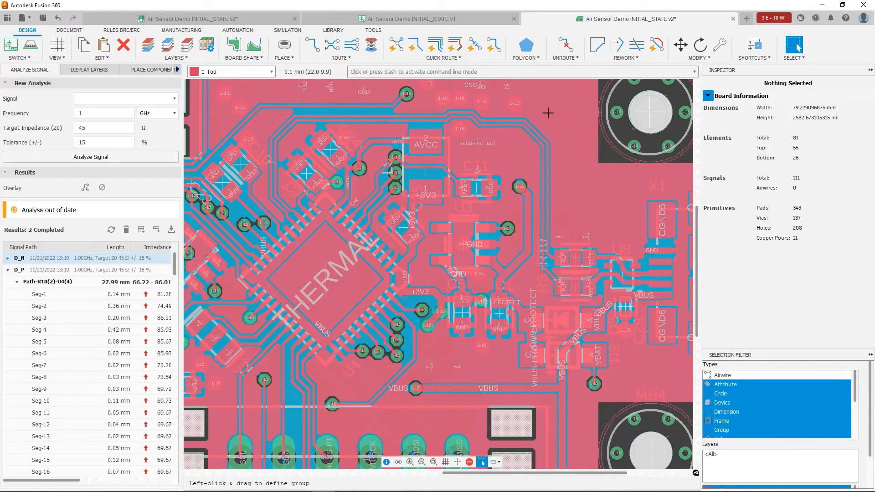
pyautogui.moveTo(549, 113)
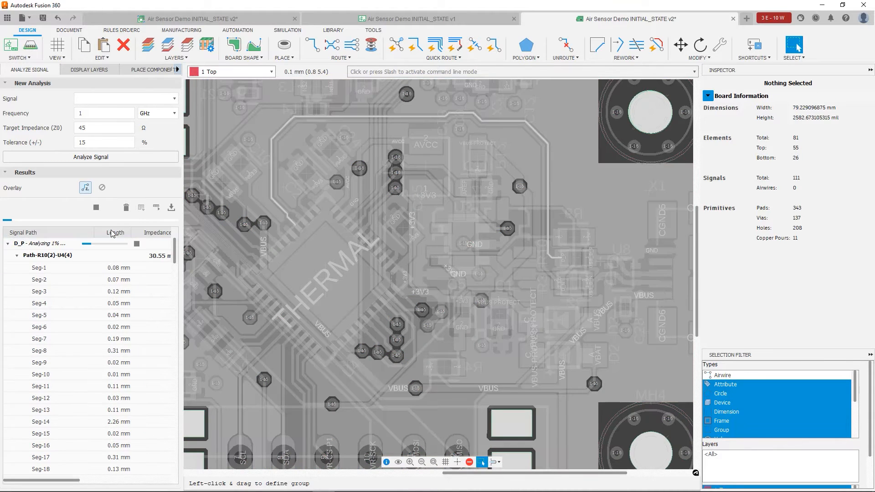
# Expand the rerun D_N result to show its path, spanning 66.19 to 86.01 Ω against 45 Ω.
pyautogui.click(90, 157)
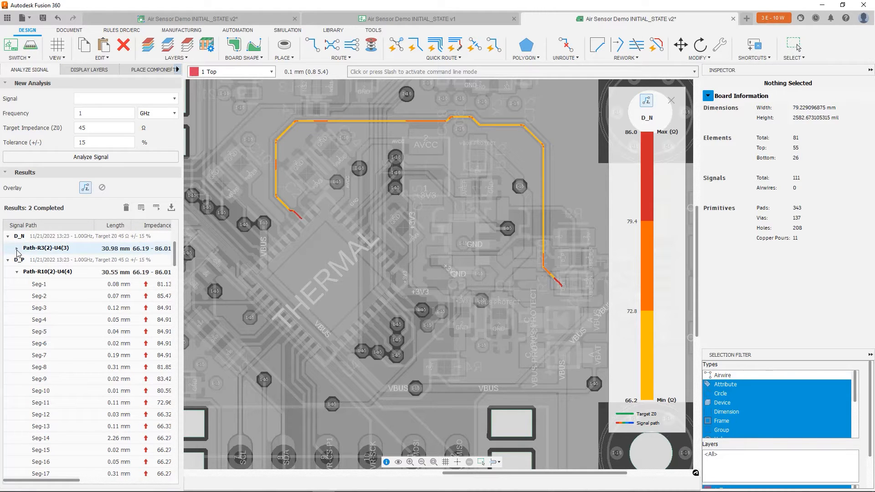
pyautogui.click(7, 260)
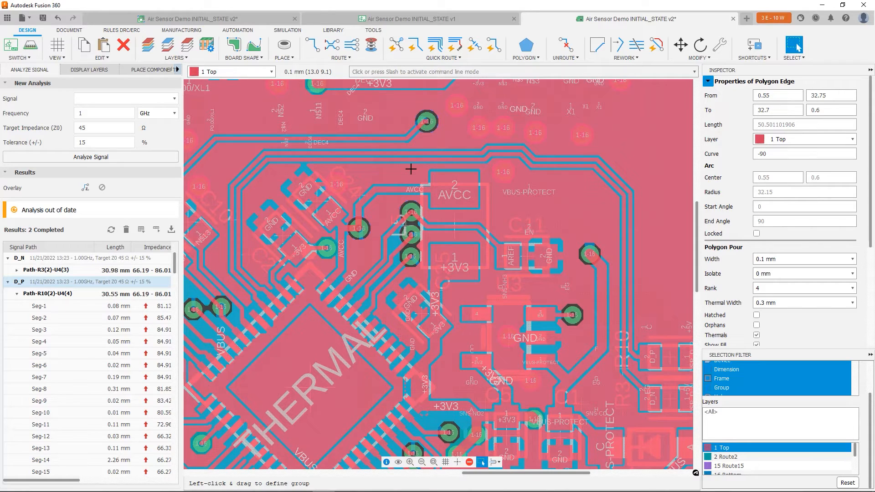
pyautogui.moveTo(401, 173)
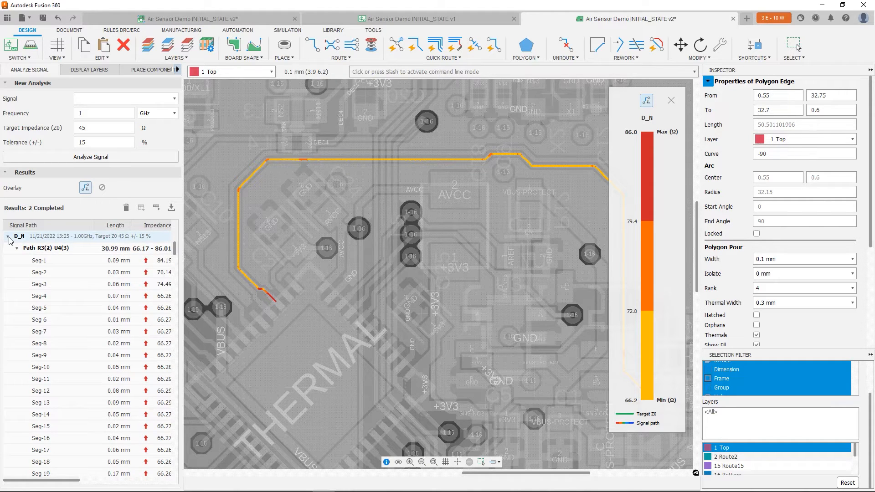
pyautogui.click(8, 249)
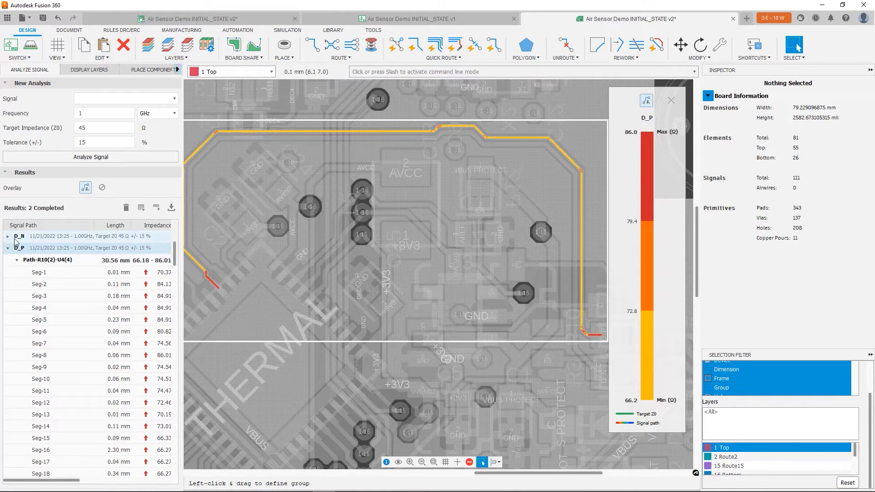
pyautogui.click(18, 236)
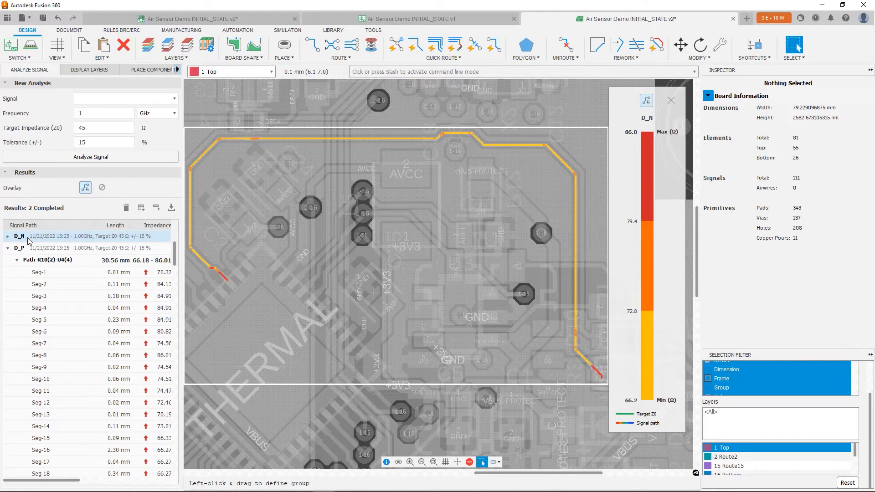
pyautogui.moveTo(144, 233)
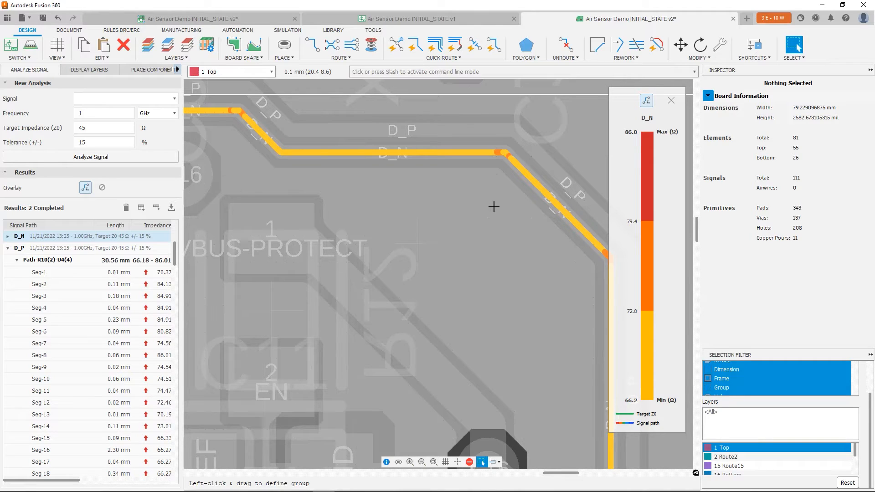
pyautogui.moveTo(454, 171)
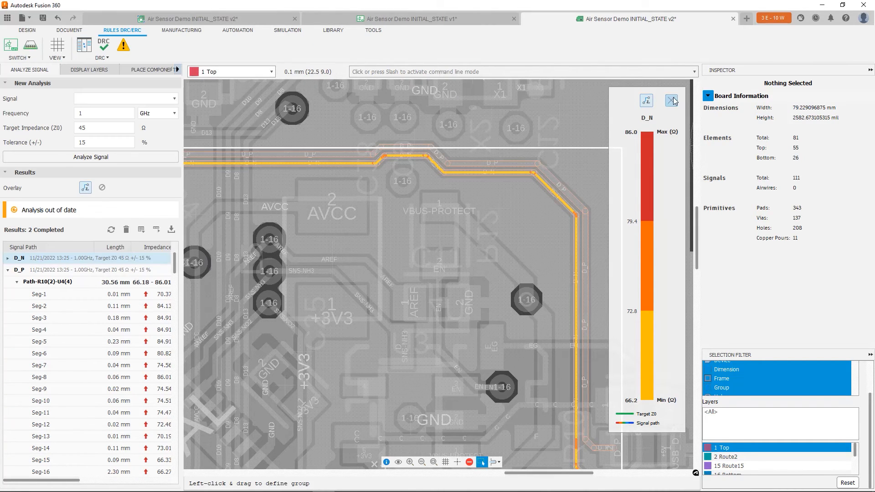
# Close the impedance overlay and refill pours with Ratsnest so the pair can be reanalysed.
pyautogui.click(566, 57)
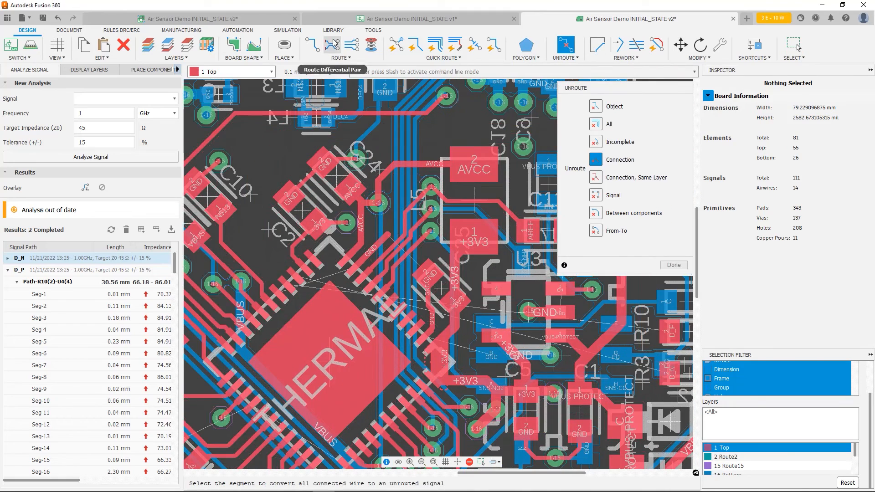
pyautogui.click(332, 45)
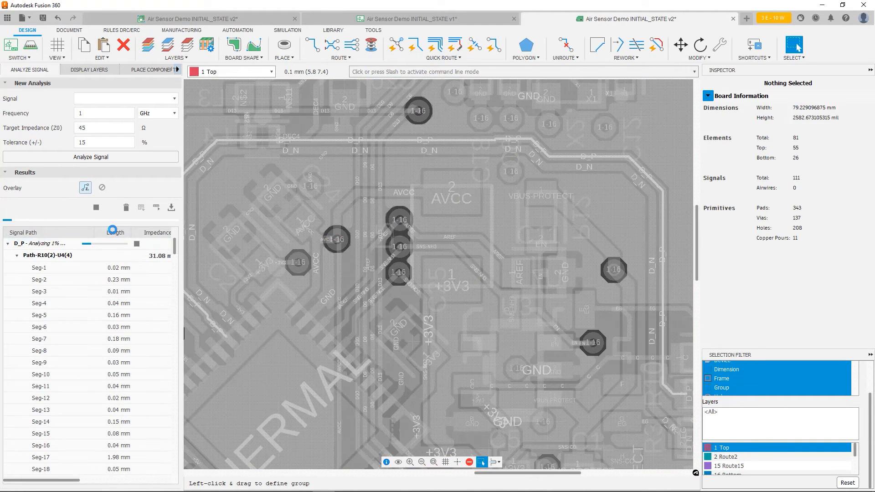
# Collapse the D_N path and expand D_P, showing its 52.69–69.67 Ω segment impedances.
pyautogui.click(91, 157)
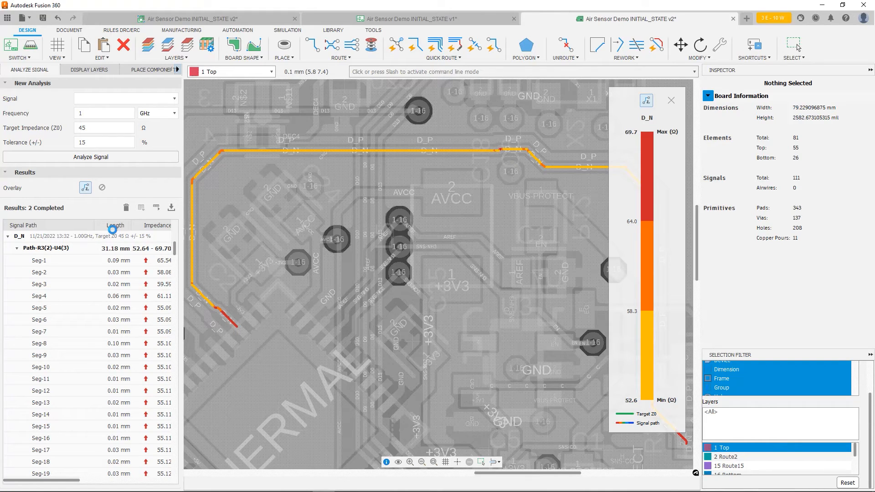
pyautogui.click(40, 260)
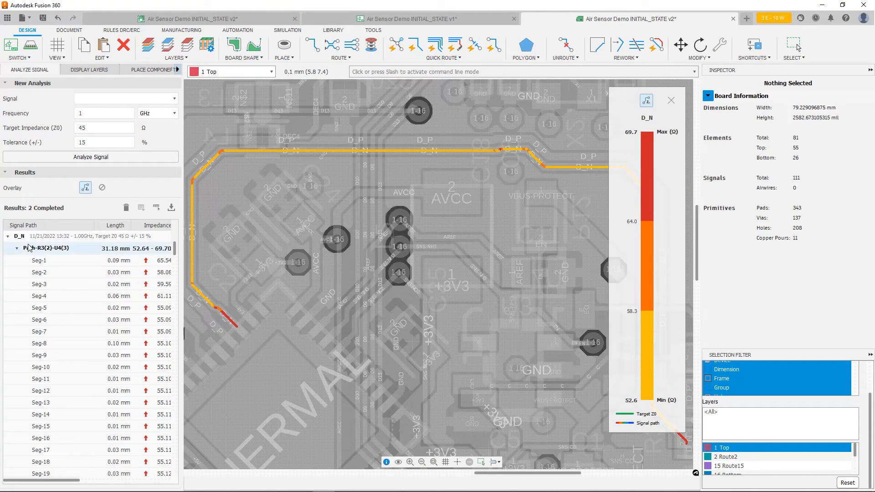
pyautogui.click(17, 248)
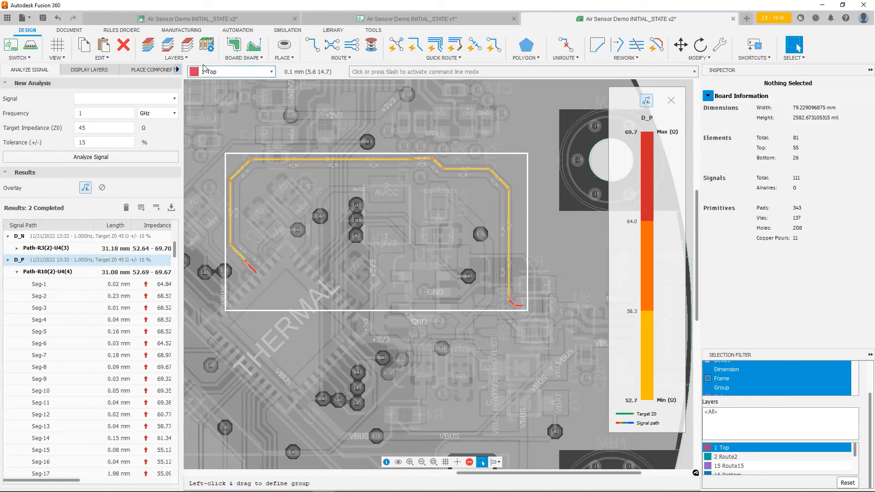
# Bring up the Layer Stack Manager showing the 4-layer stackup at 1.5498 mm thick.
pyautogui.click(207, 46)
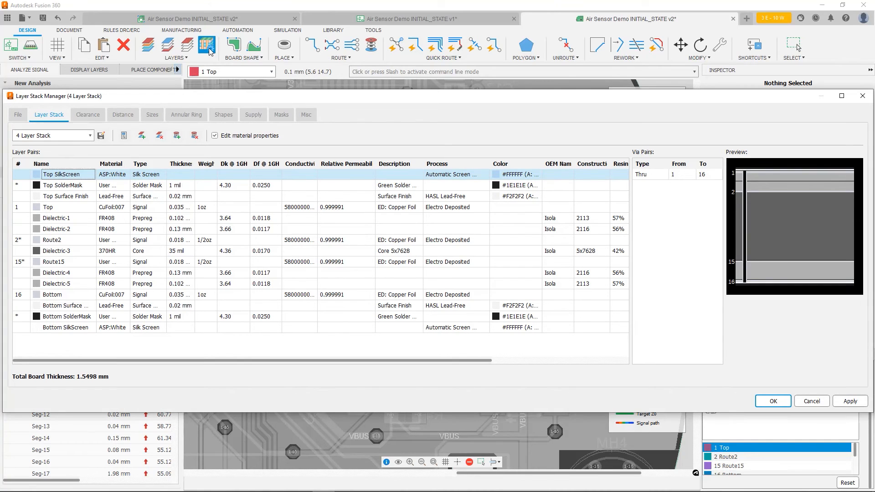
pyautogui.moveTo(87, 209)
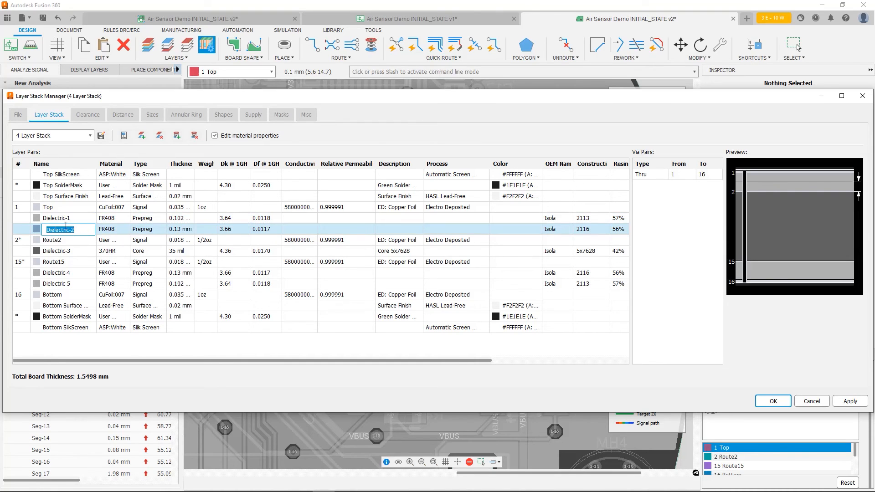
# Delete the Dielectric-1 layer and apply the stack, cutting board thickness to 1.3458 mm.
pyautogui.rightClick(55, 218)
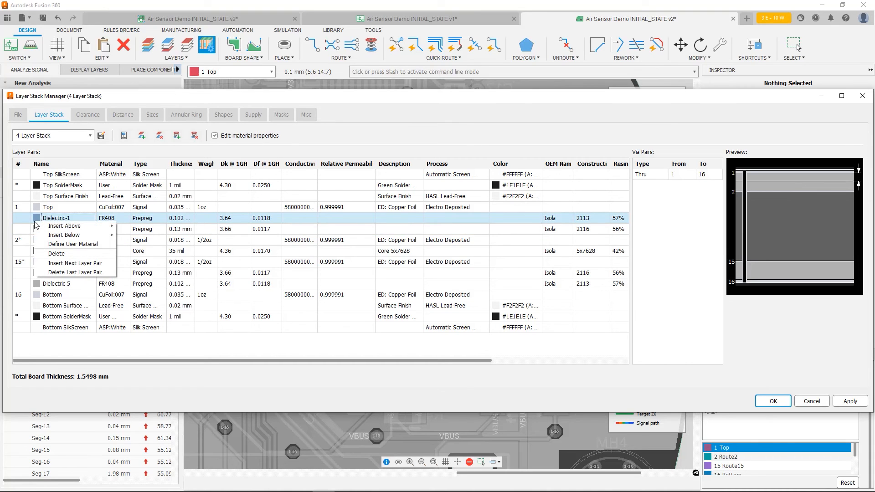
pyautogui.click(56, 253)
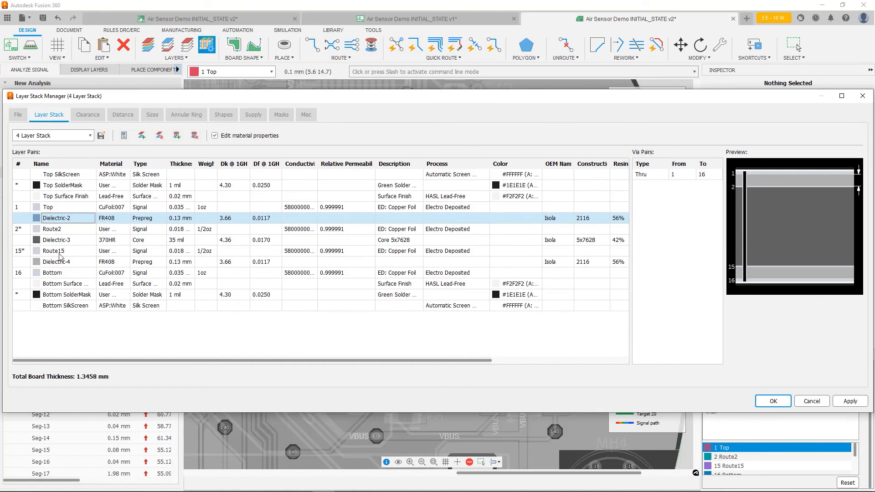
pyautogui.click(849, 401)
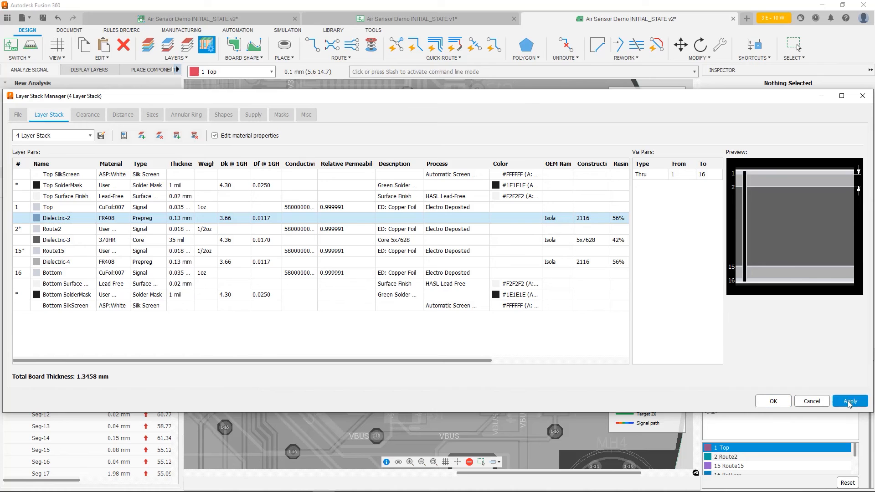
pyautogui.click(849, 401)
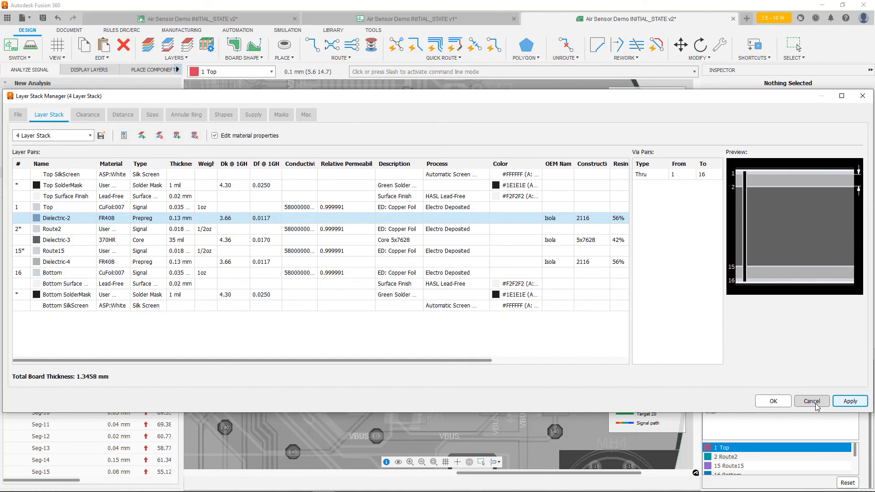
# Close the Layer Stack Manager and update results so D_P measures 42.3–50.7 Ω, within target.
pyautogui.click(811, 401)
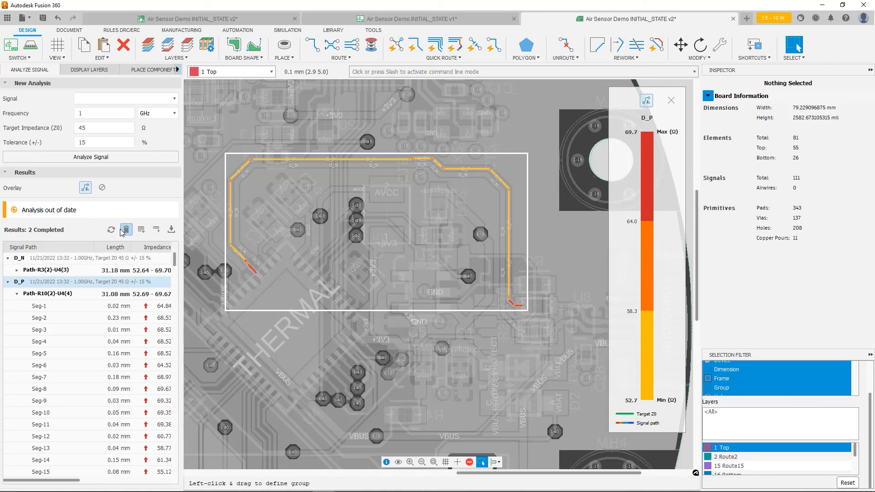
pyautogui.moveTo(111, 229)
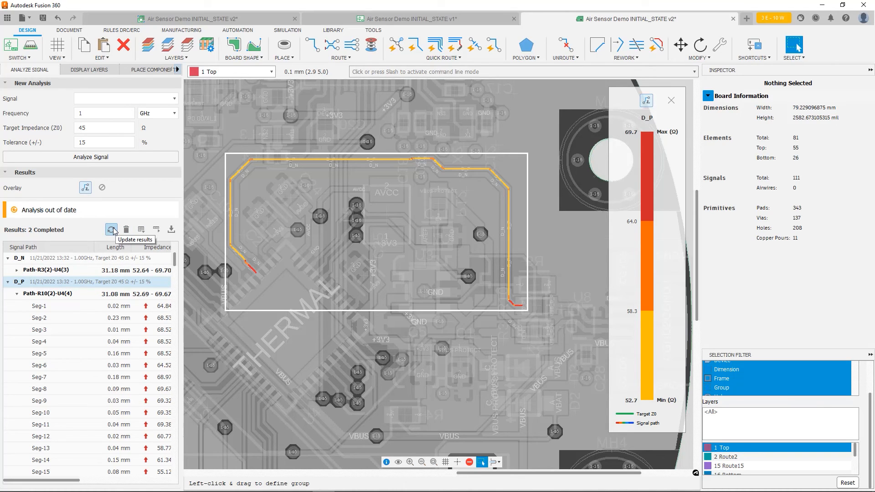
pyautogui.click(111, 230)
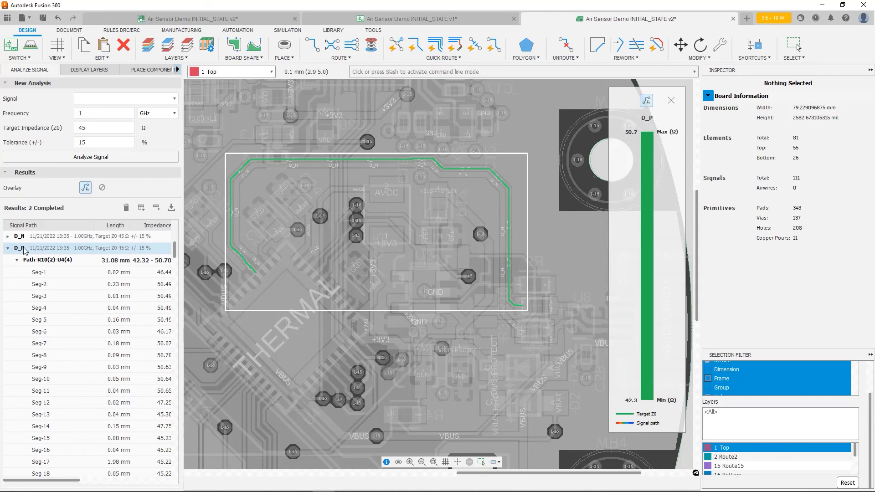